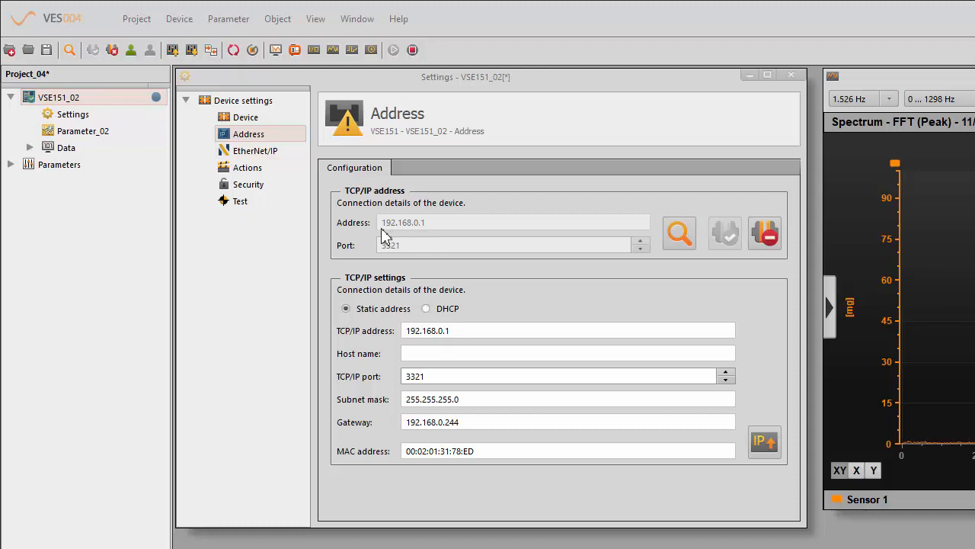
{"action": "mouse_move", "coordinate": [418, 232]}
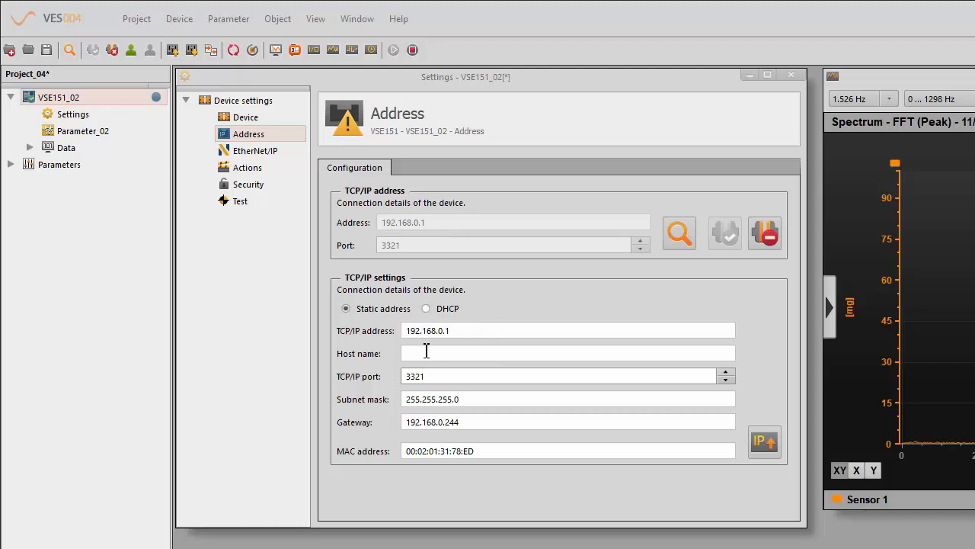
{"action": "mouse_move", "coordinate": [400, 347]}
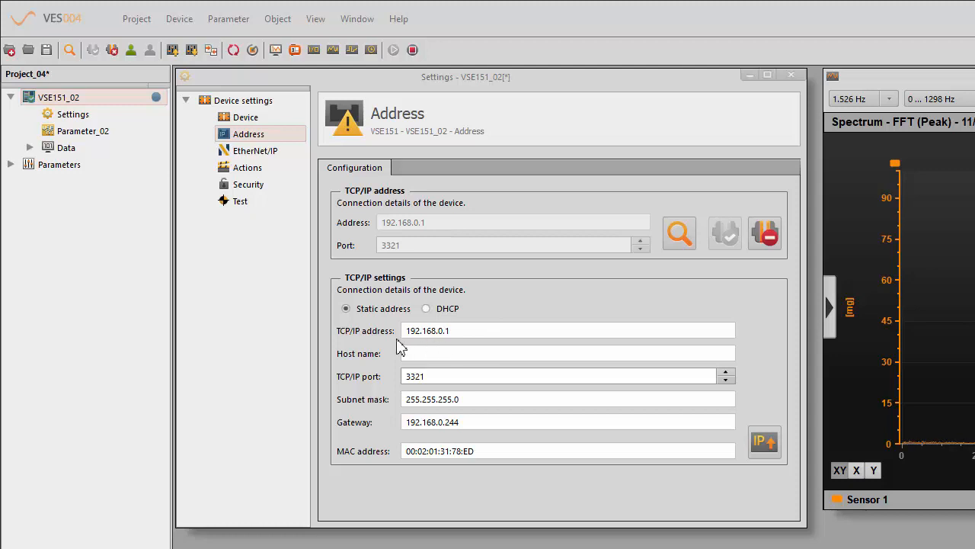
{"action": "mouse_move", "coordinate": [417, 420]}
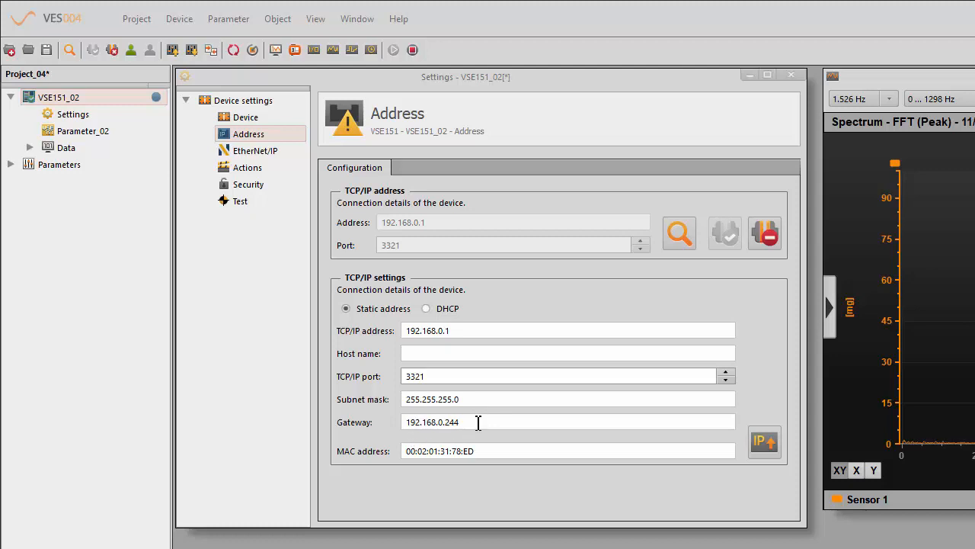
{"action": "mouse_move", "coordinate": [507, 375]}
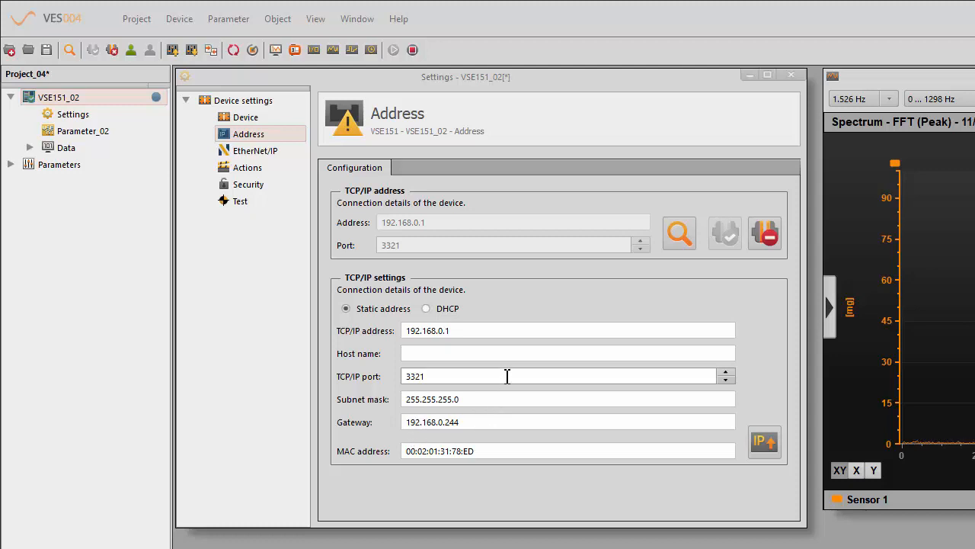
{"action": "mouse_move", "coordinate": [481, 320]}
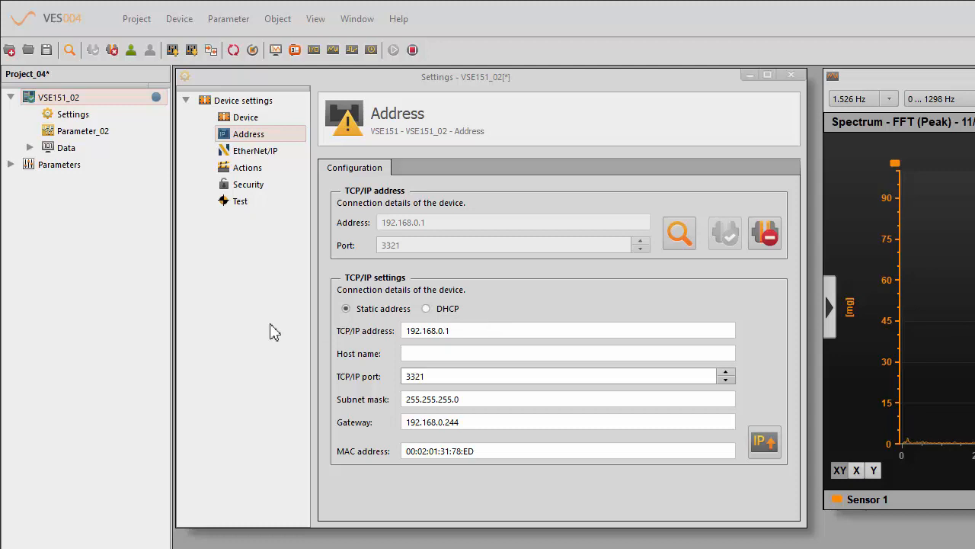
{"action": "mouse_move", "coordinate": [343, 67]}
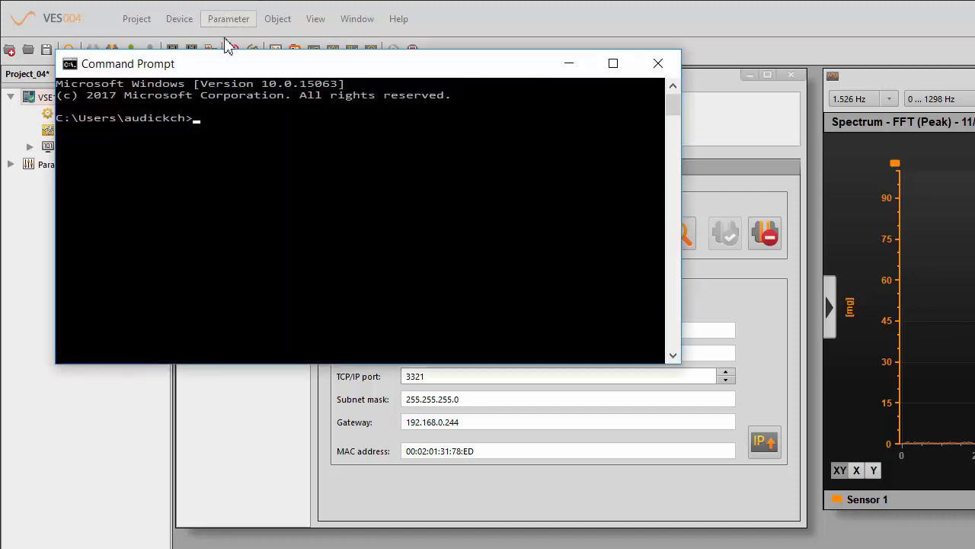
- Ping 192.168.0.1, confirm four replies with no loss, and close the console
{"action": "type", "text": "ping 1"}
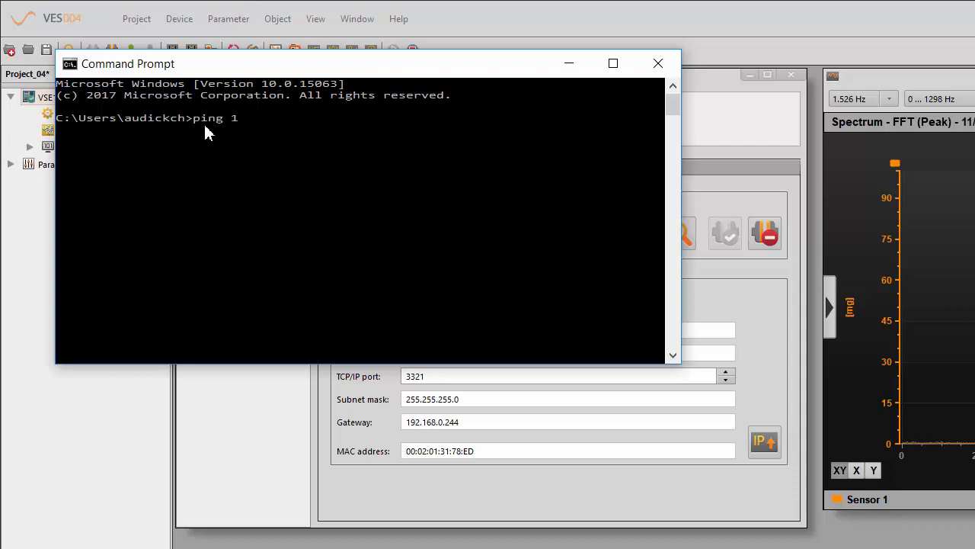
{"action": "type", "text": "92"}
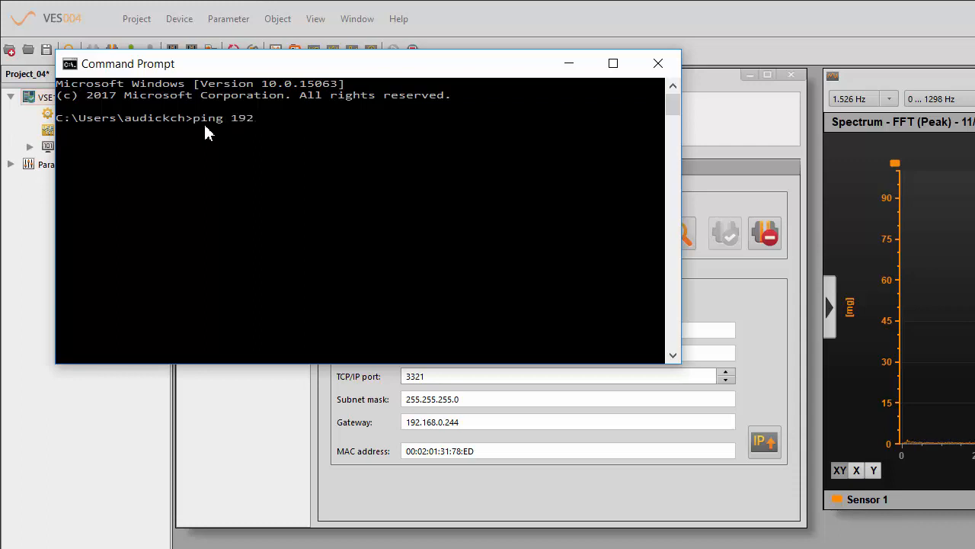
{"action": "type", "text": ".16"}
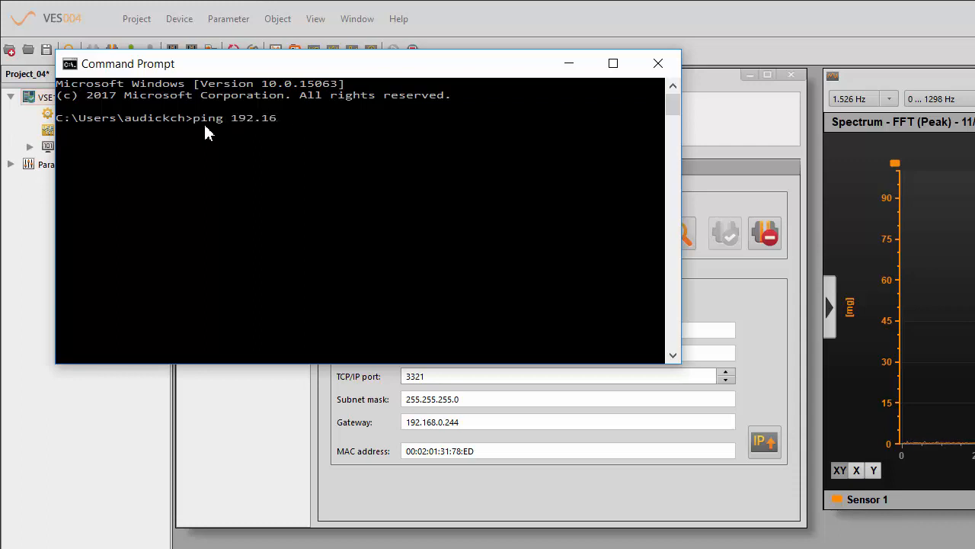
{"action": "type", "text": "8.0.1"}
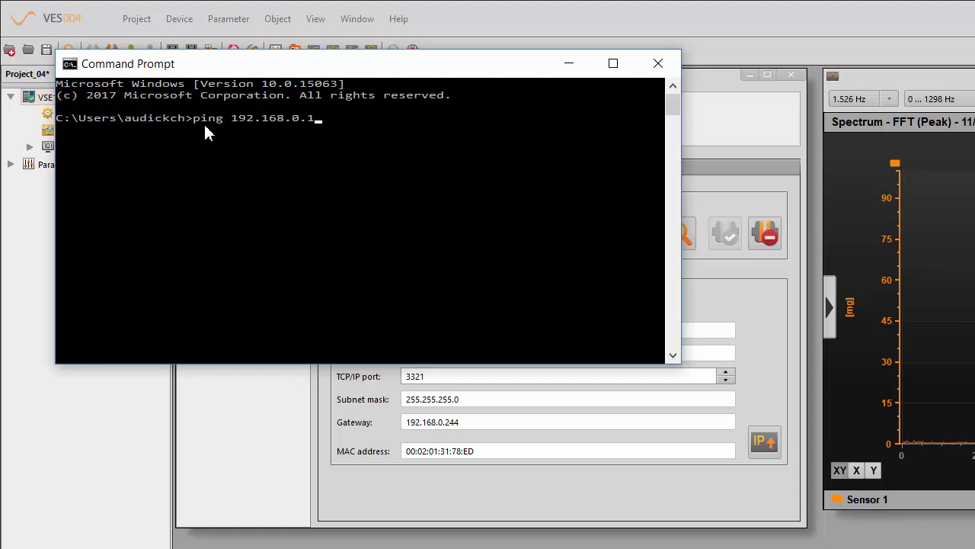
{"action": "key", "text": "enter"}
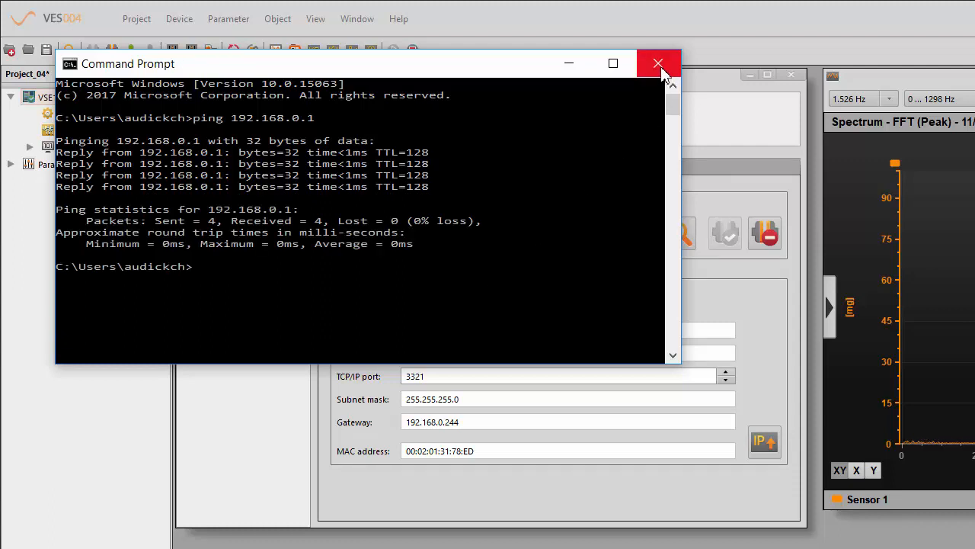
{"action": "left_click", "coordinate": [657, 63]}
{"action": "type", "text": "192"}
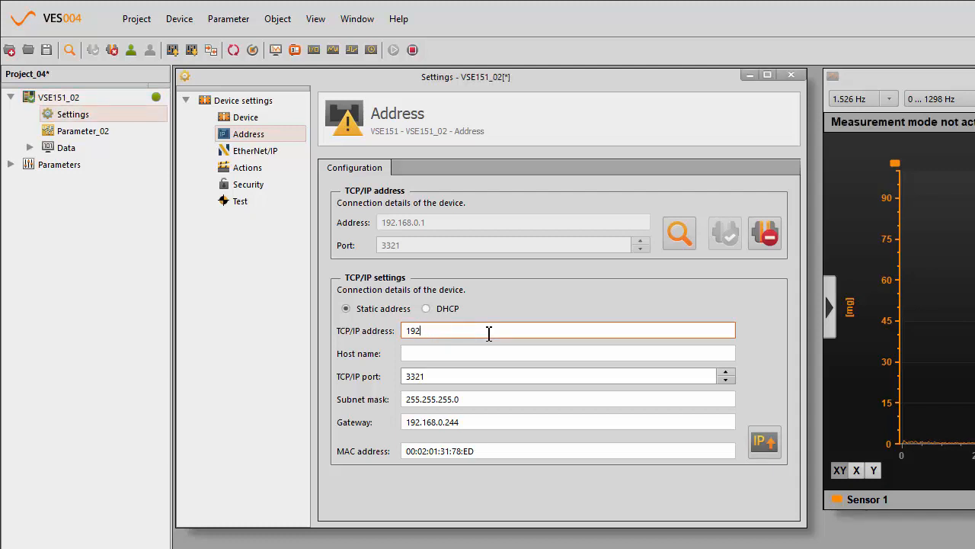
- Set the device TCP/IP address to 10.2.0.125 and gateway to 10.2.0.254
{"action": "type", "text": "10.2.0"}
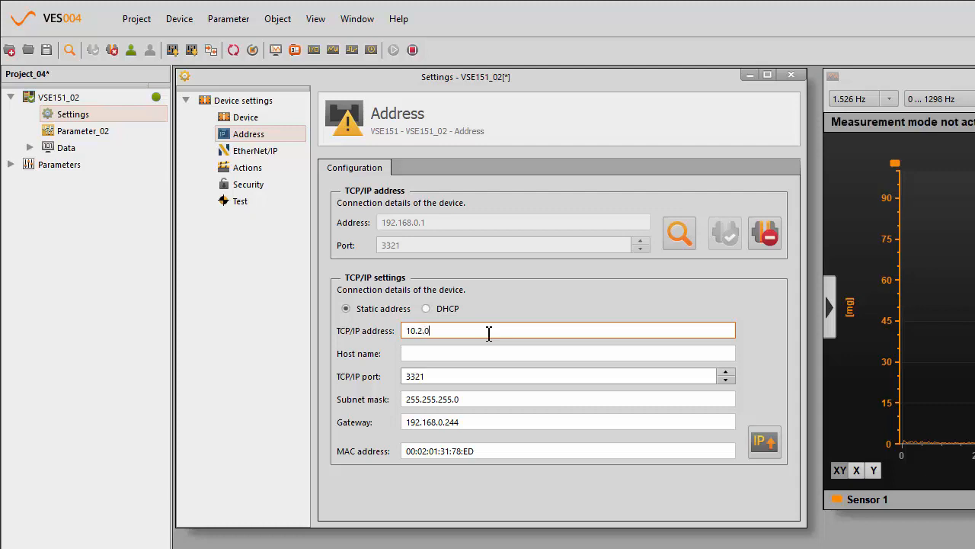
{"action": "type", "text": ".125"}
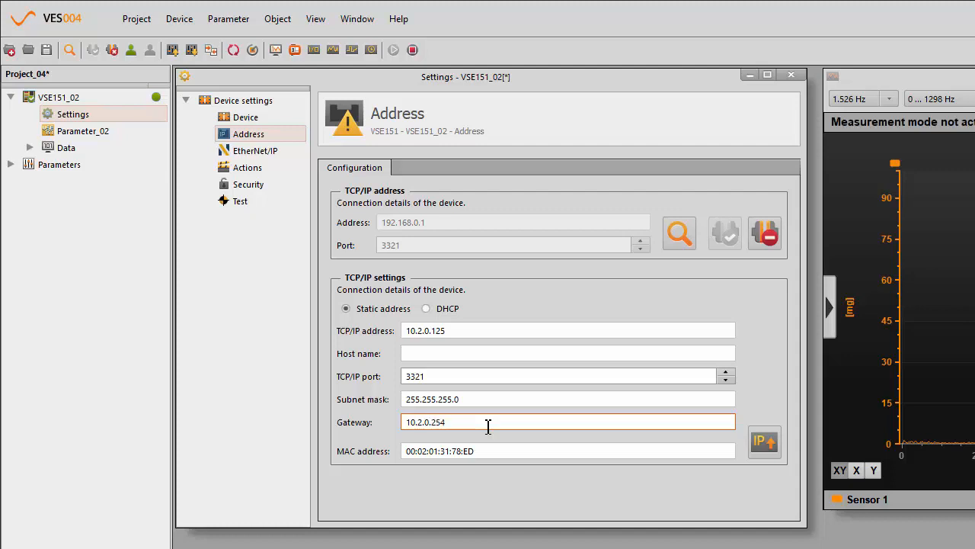
{"action": "mouse_move", "coordinate": [433, 338]}
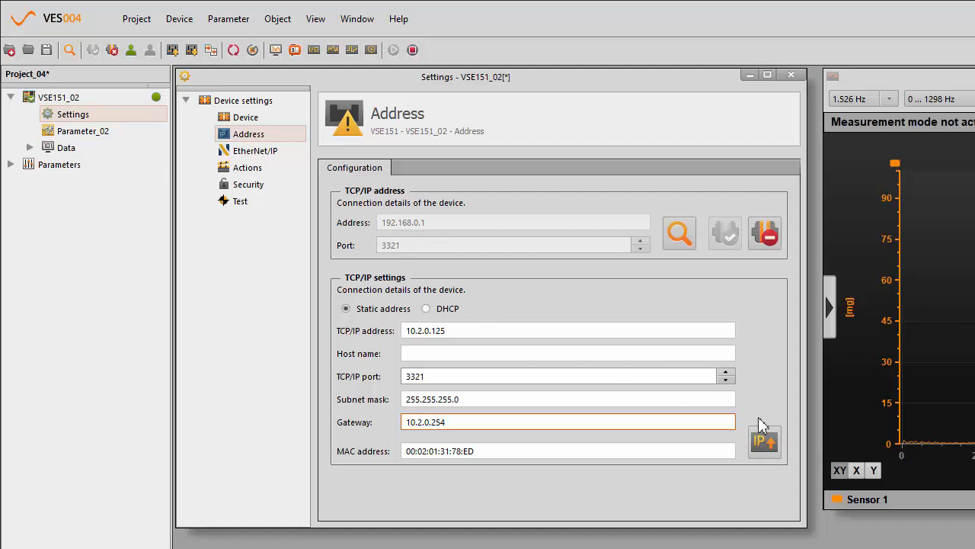
- Write the TCP/IP settings to VSE151_02 and dismiss the lost-connection and reconnect-failed warnings
{"action": "left_click", "coordinate": [765, 440]}
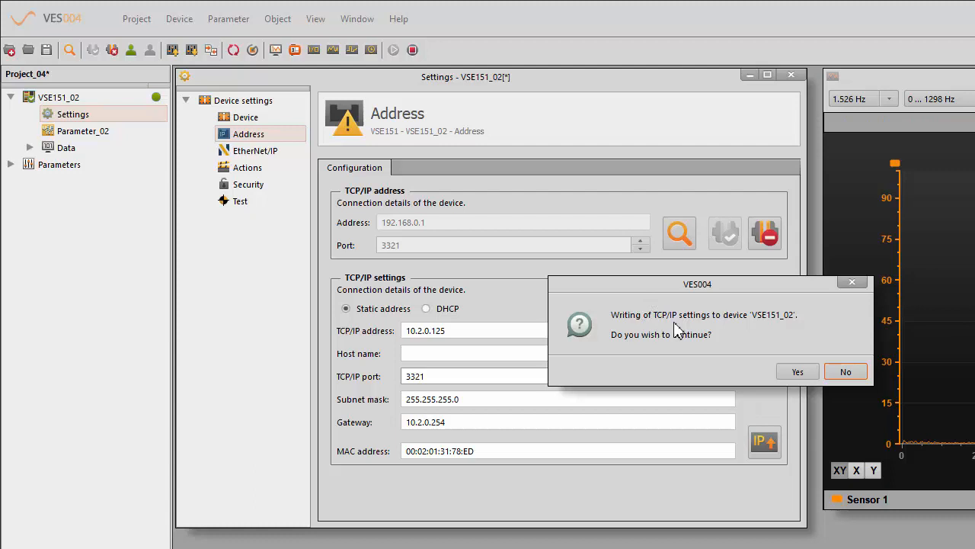
{"action": "mouse_move", "coordinate": [763, 329]}
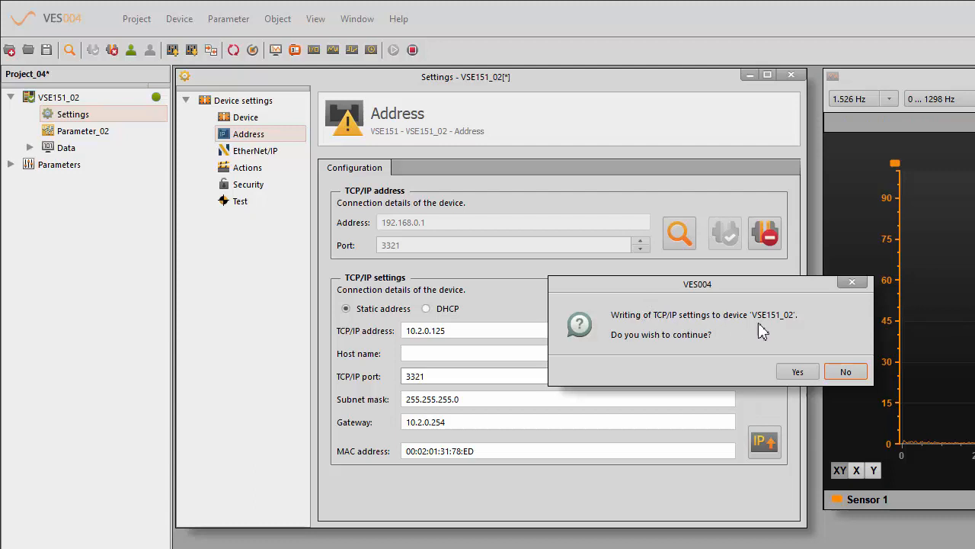
{"action": "left_click", "coordinate": [797, 371]}
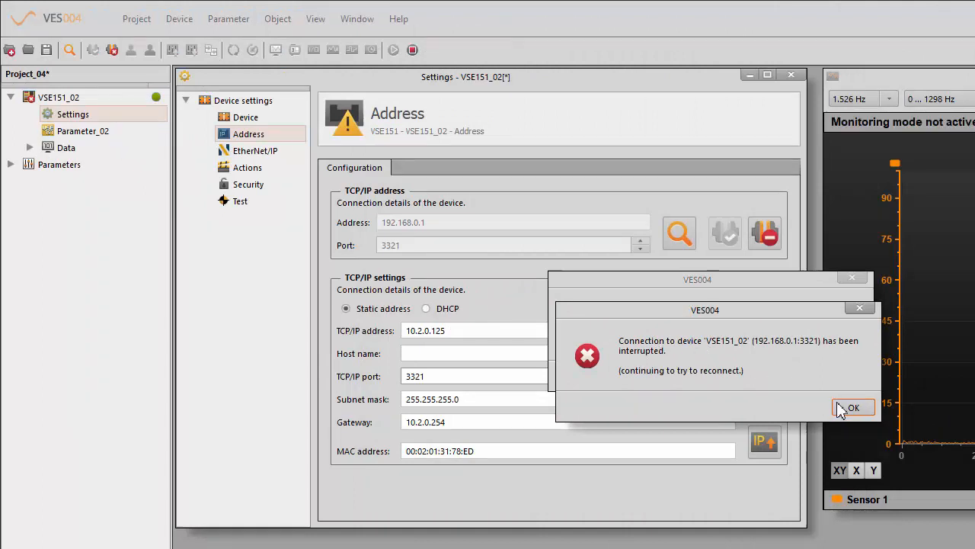
{"action": "left_click", "coordinate": [853, 407]}
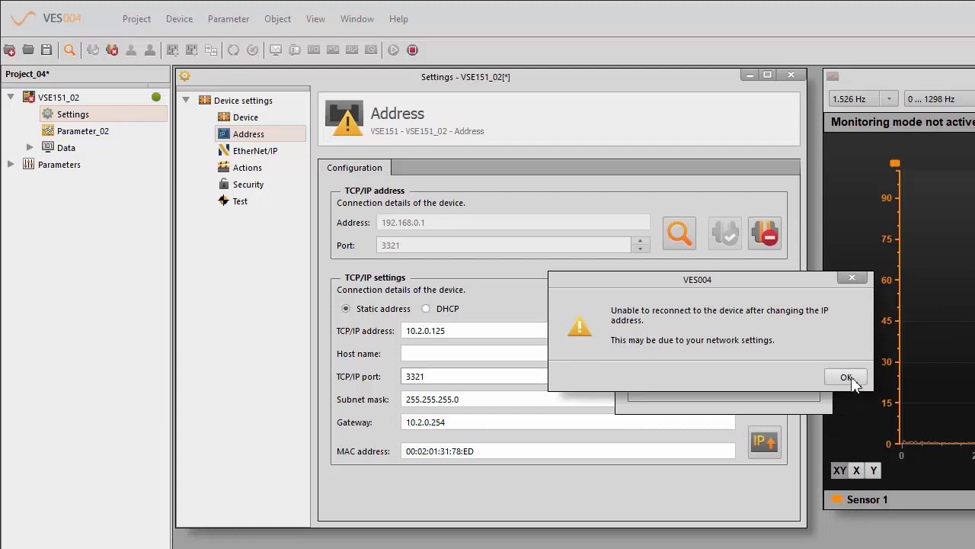
{"action": "mouse_move", "coordinate": [730, 358]}
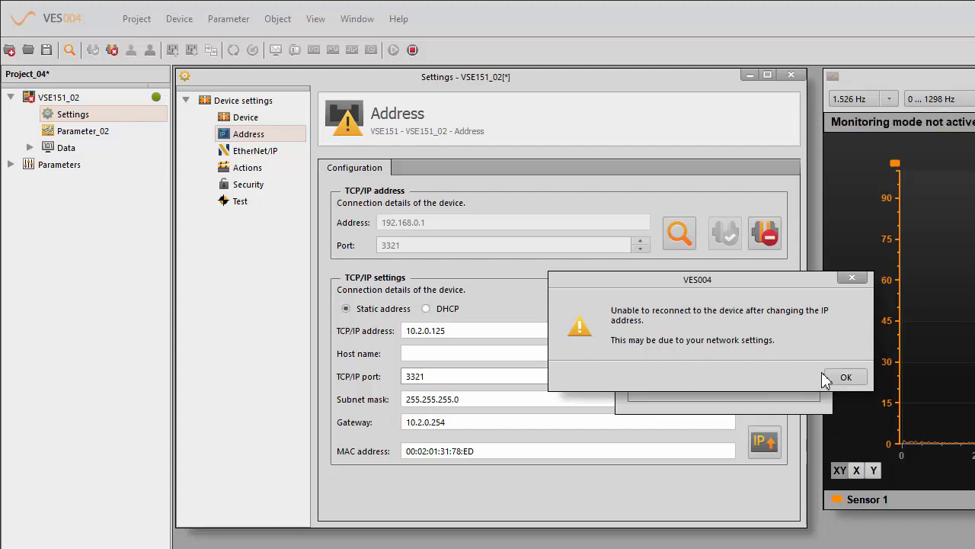
{"action": "left_click", "coordinate": [846, 377]}
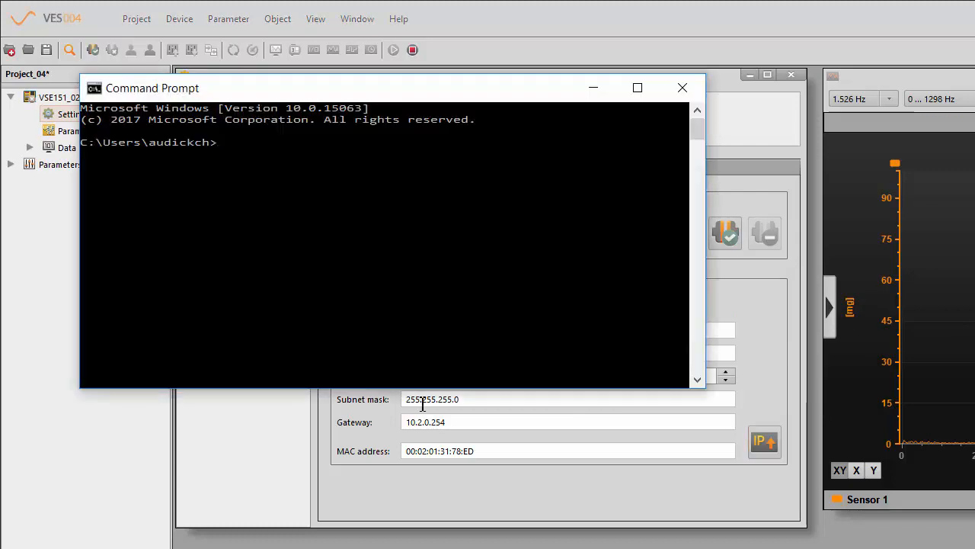
- Ping 192.168.0.1 and 10.2.0.130, both failing, and close the console
{"action": "type", "text": "p"}
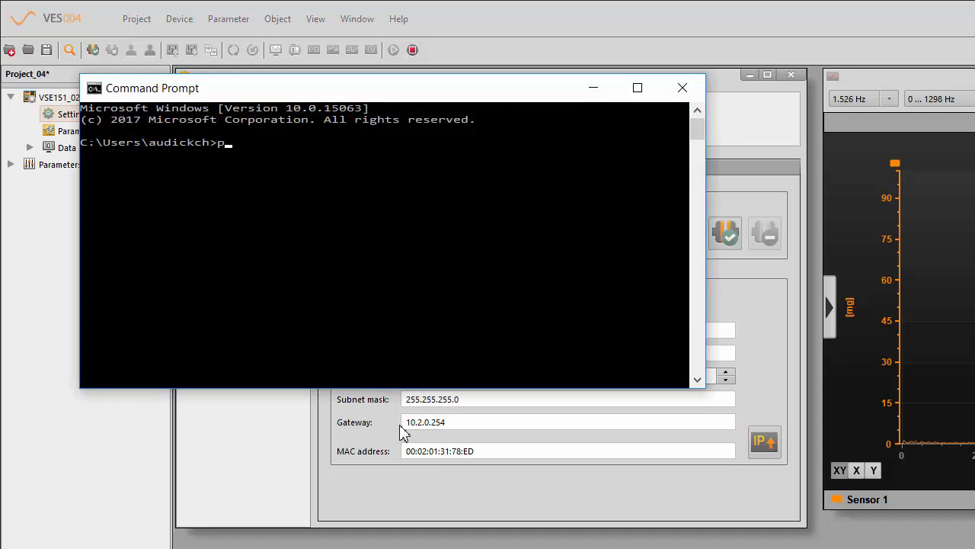
{"action": "type", "text": "ing"}
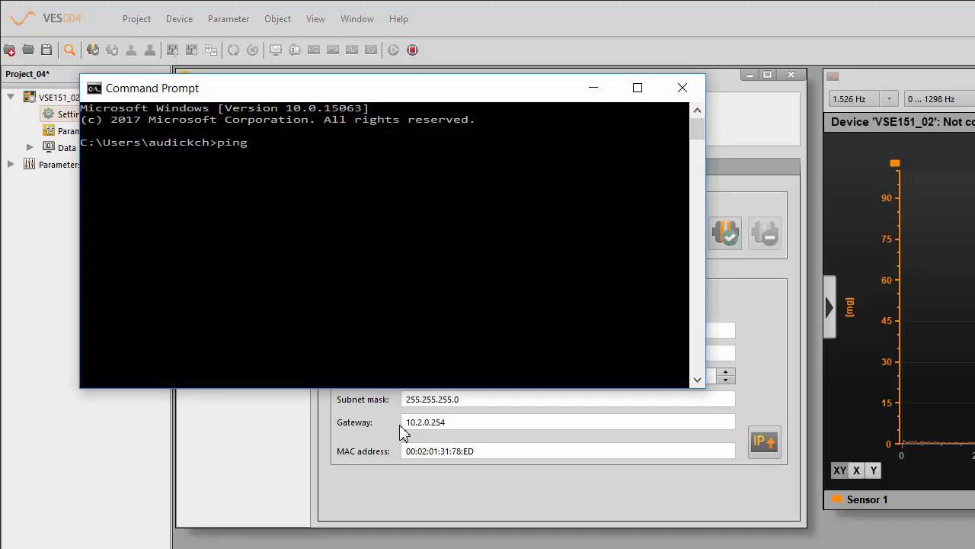
{"action": "type", "text": "192.1"}
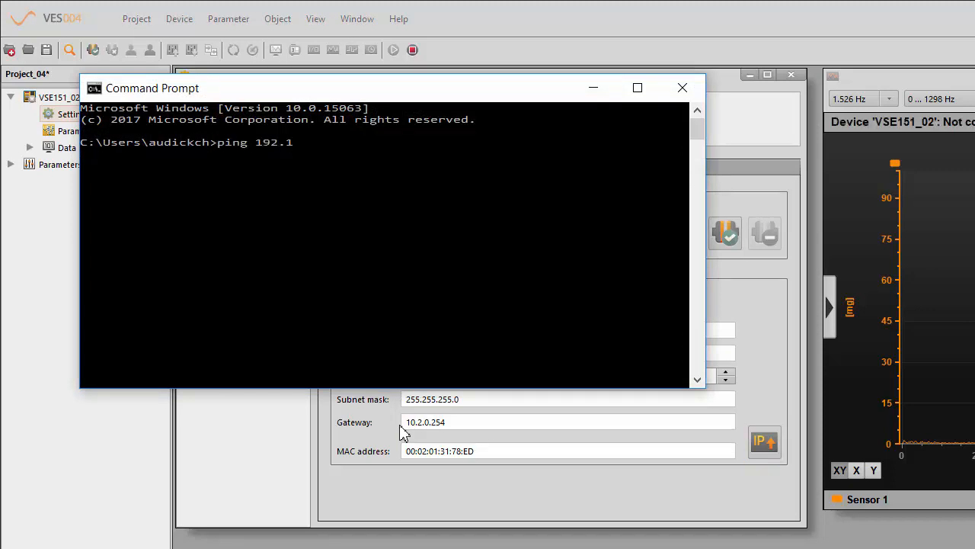
{"action": "type", "text": "68.0.1"}
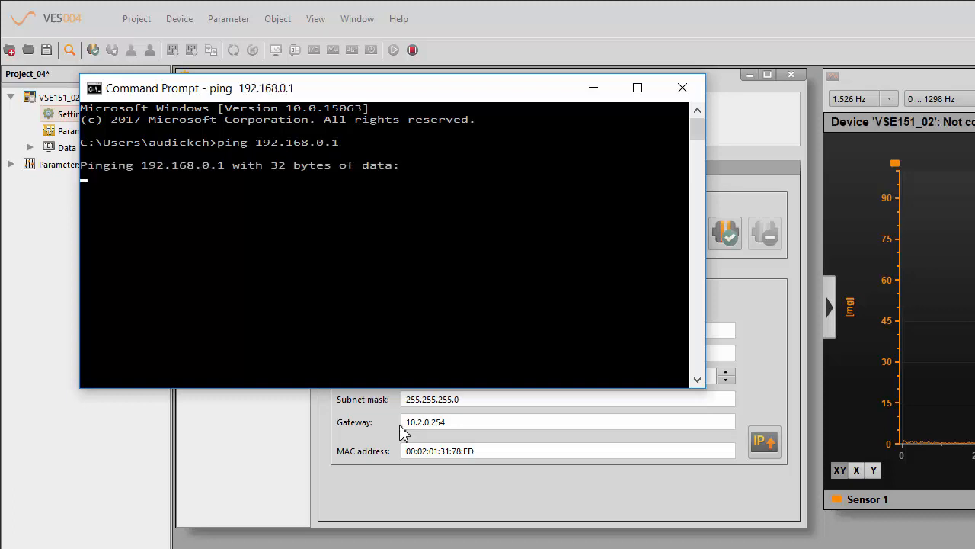
{"action": "mouse_move", "coordinate": [412, 441]}
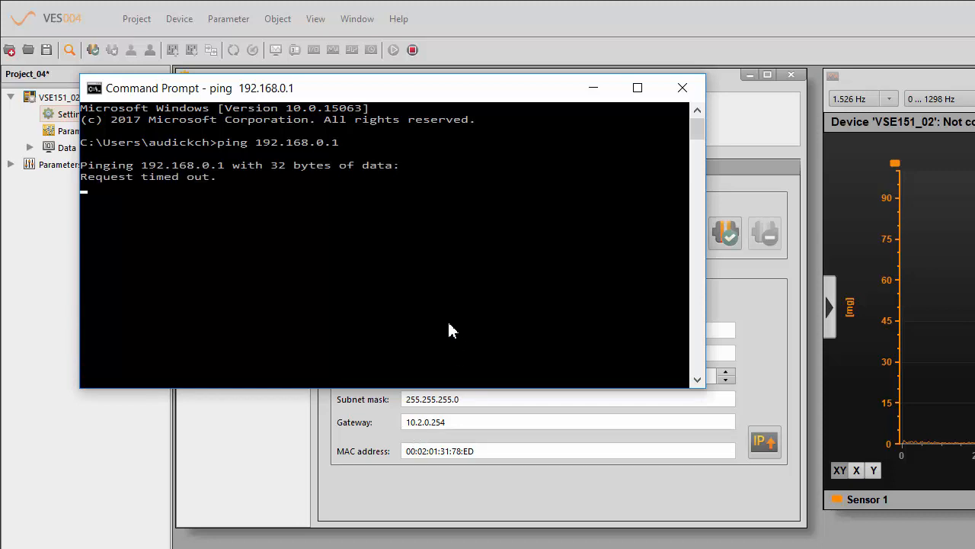
{"action": "mouse_move", "coordinate": [448, 326]}
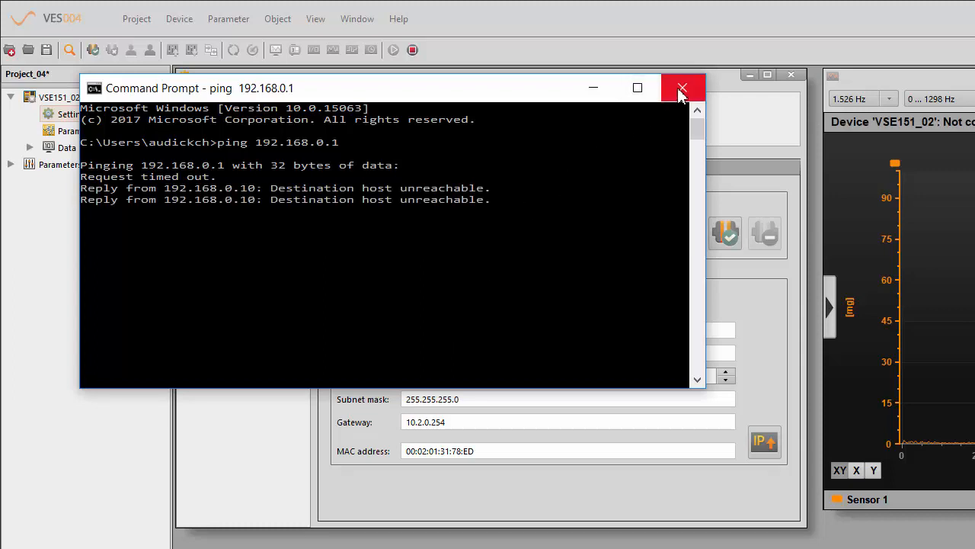
{"action": "left_click", "coordinate": [682, 88]}
{"action": "type", "text": "ping"}
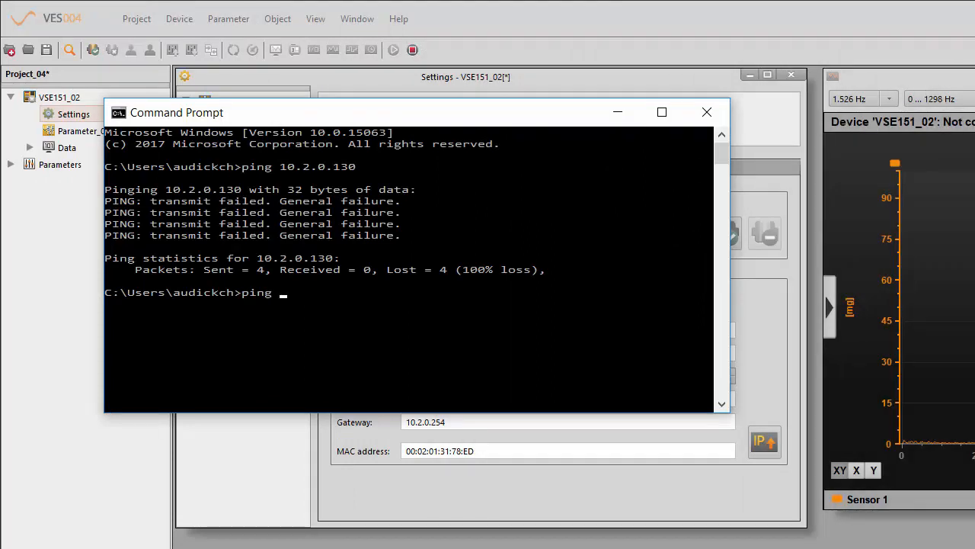
{"action": "type", "text": "10.2.0."}
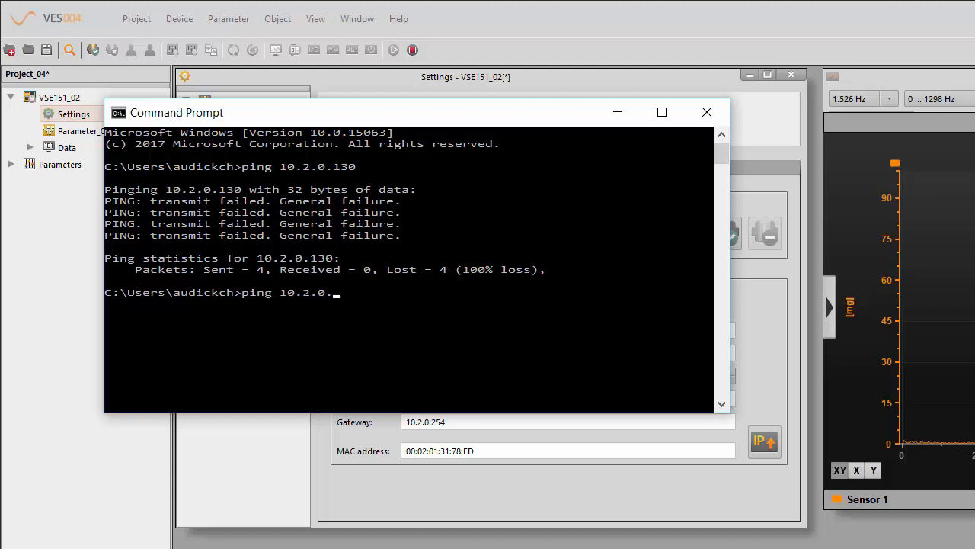
{"action": "type", "text": "125"}
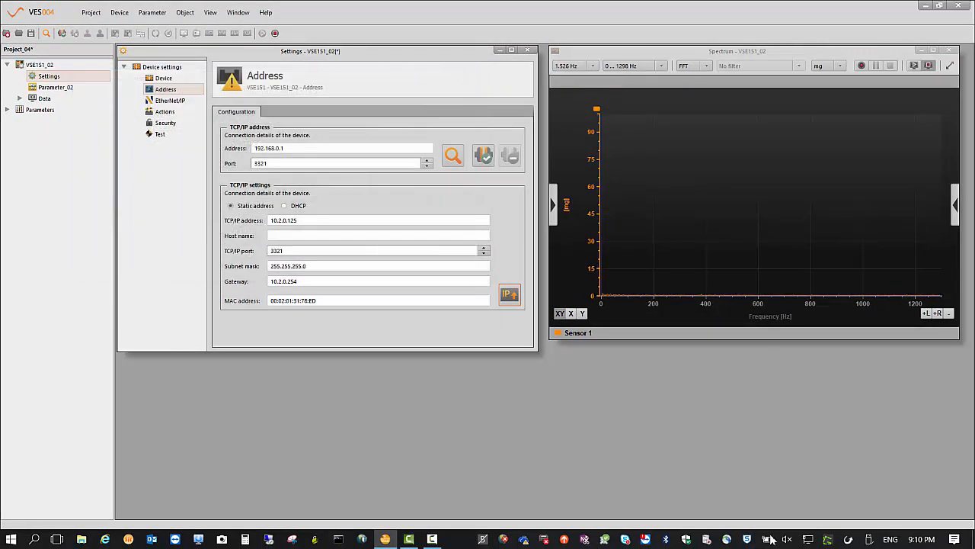
- Navigate from Network & Internet settings to the Ethernet adapter's IPv4 properties
{"action": "left_click", "coordinate": [807, 539]}
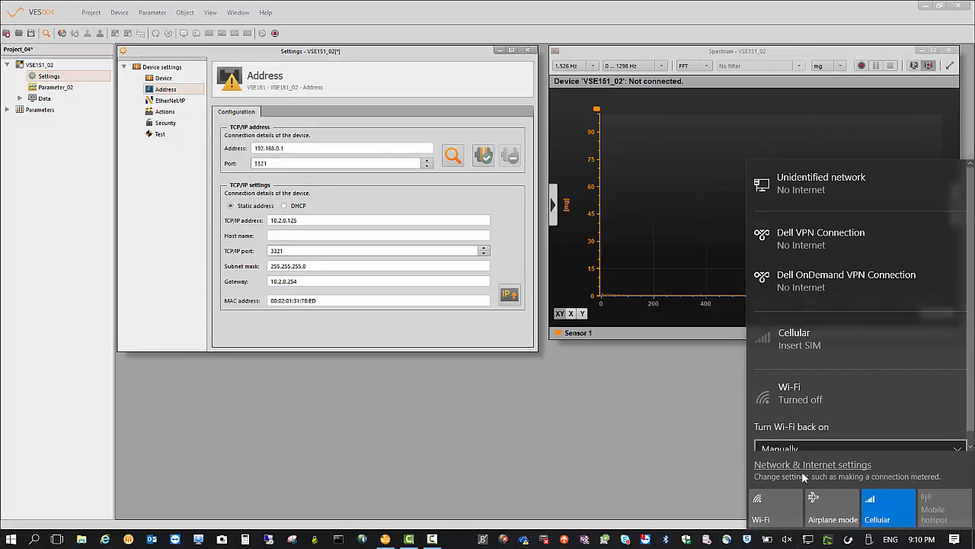
{"action": "left_click", "coordinate": [813, 464]}
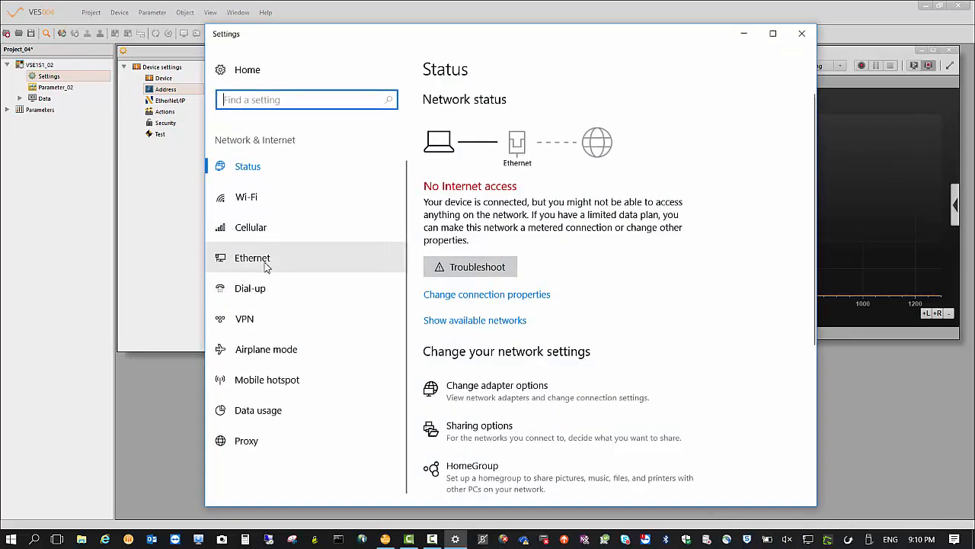
{"action": "left_click", "coordinate": [253, 257]}
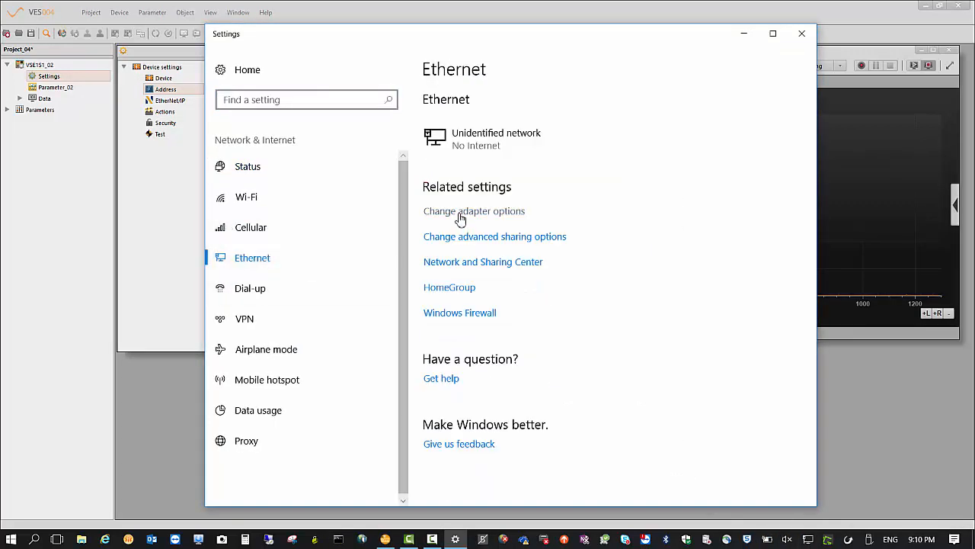
{"action": "left_click", "coordinate": [474, 211]}
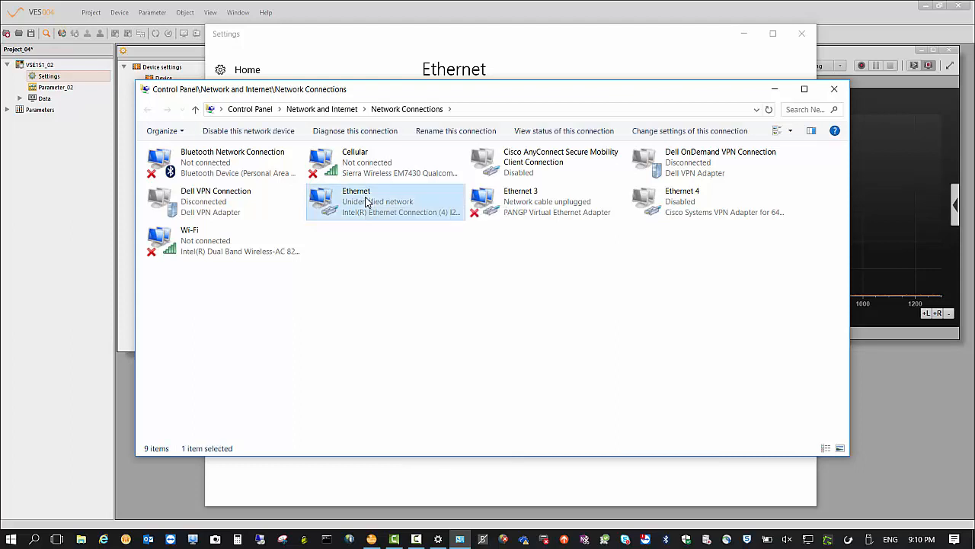
{"action": "double_click", "coordinate": [356, 201]}
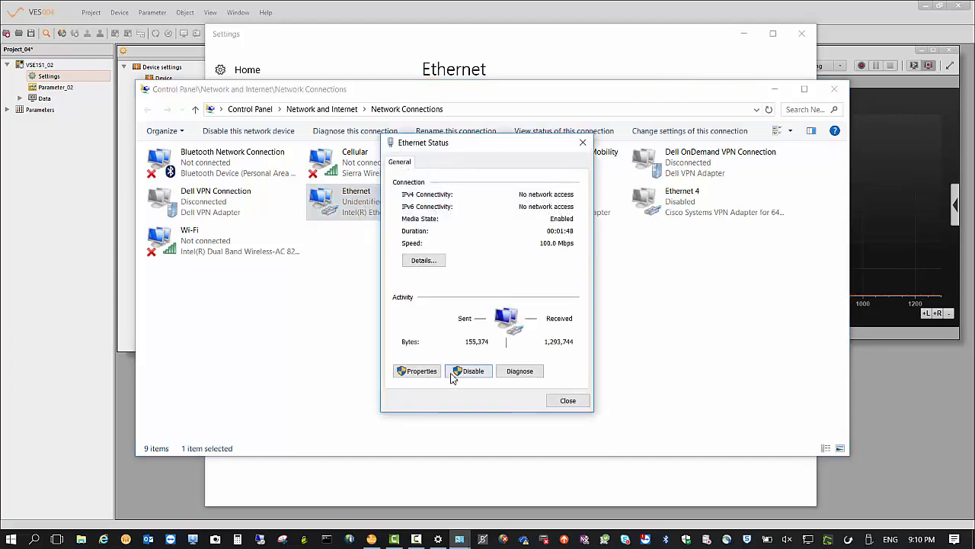
{"action": "left_click", "coordinate": [416, 371]}
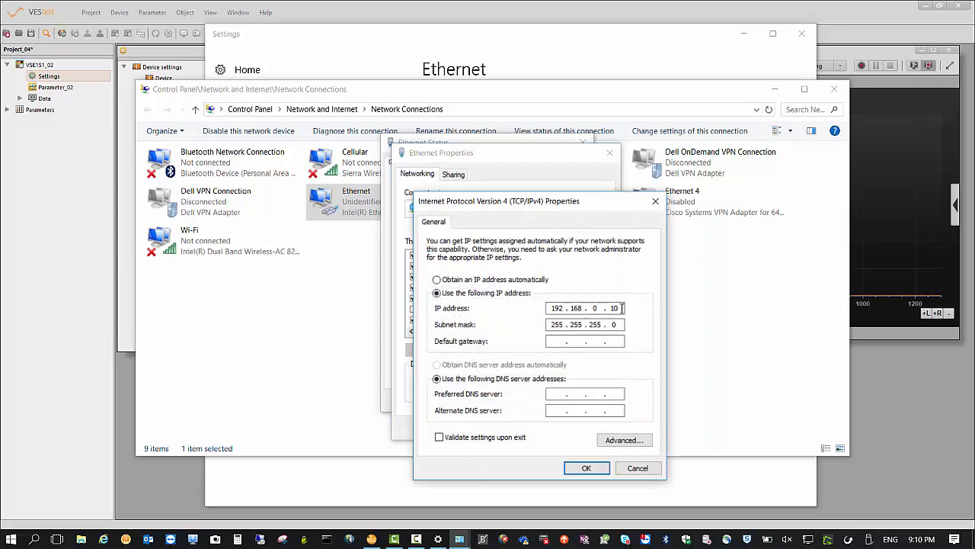
- Set the adapter IP to 10.2.0.130 with gateway 10.2.0.254, apply it, and close Ethernet Status
{"action": "double_click", "coordinate": [614, 307]}
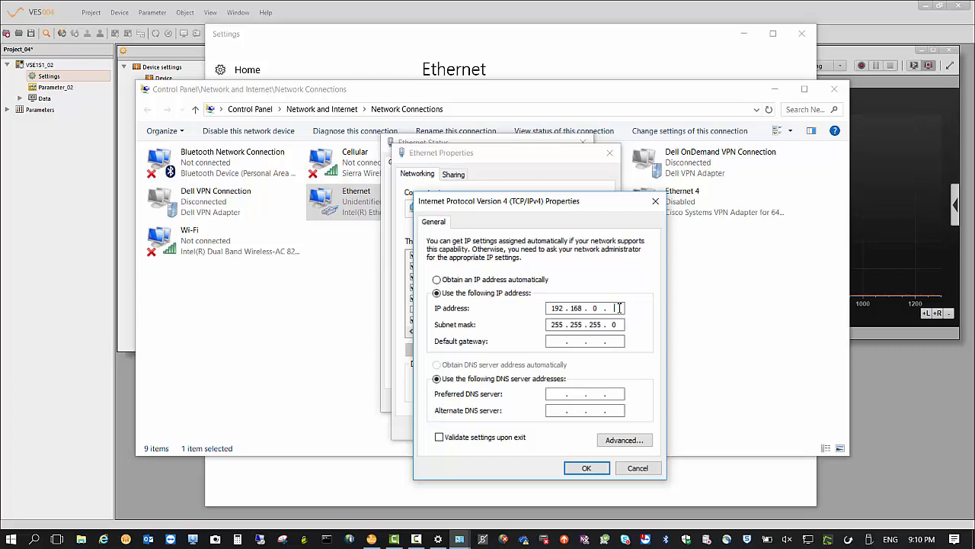
{"action": "type", "text": "10 . . ."}
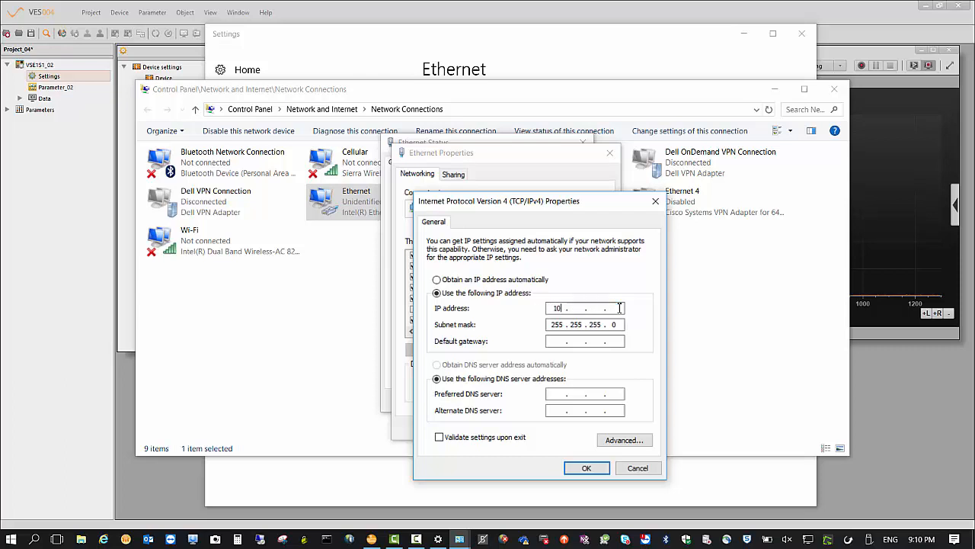
{"action": "type", "text": "2.0"}
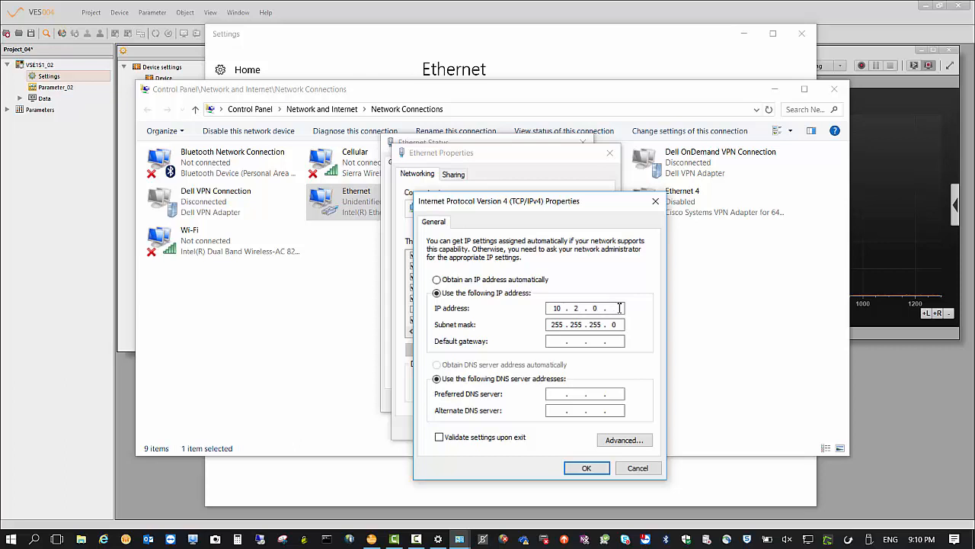
{"action": "type", "text": "130"}
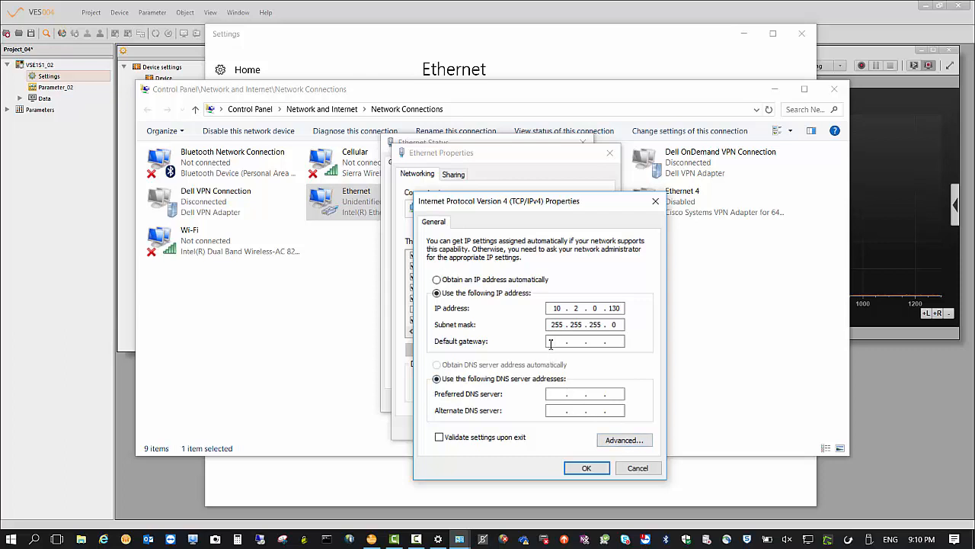
{"action": "type", "text": "10 . 2 . 0 ."}
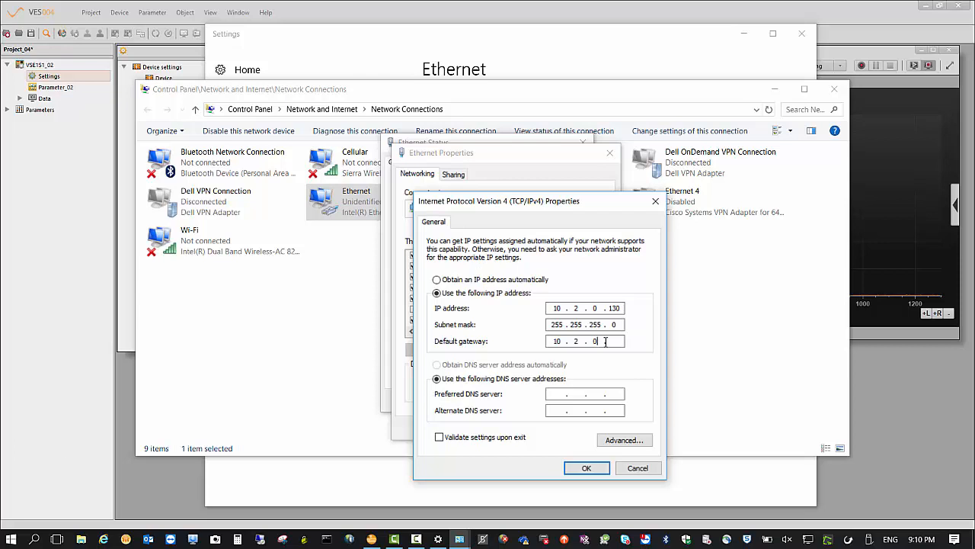
{"action": "type", "text": "254"}
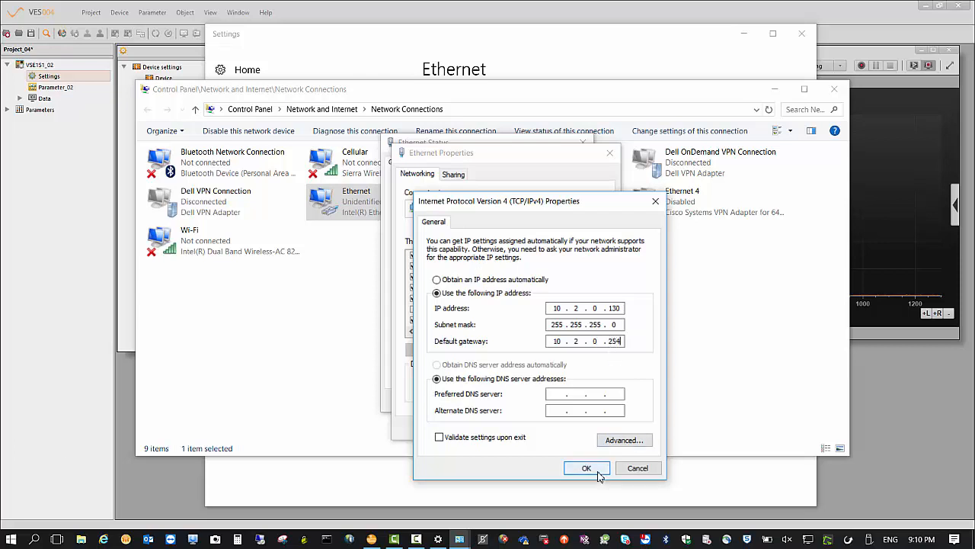
{"action": "left_click", "coordinate": [586, 467]}
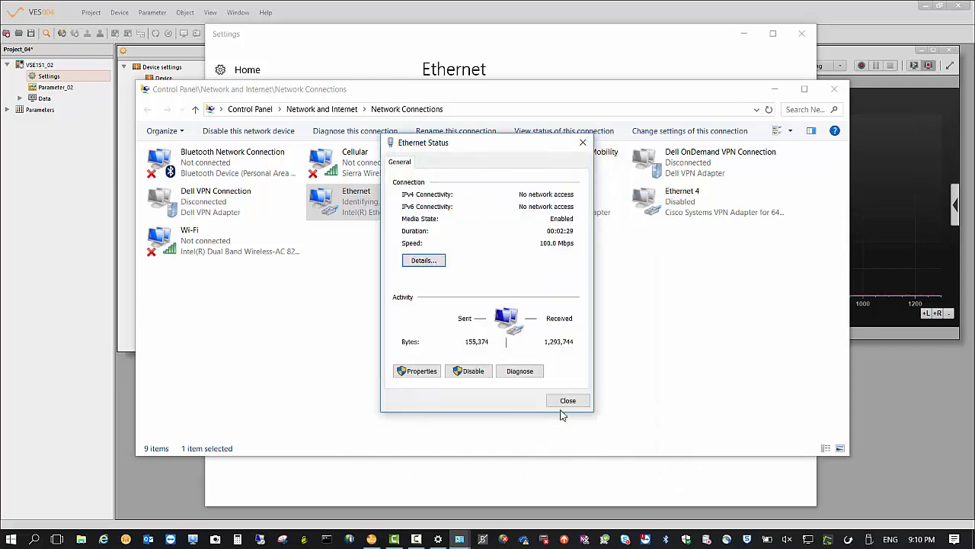
{"action": "left_click", "coordinate": [567, 400]}
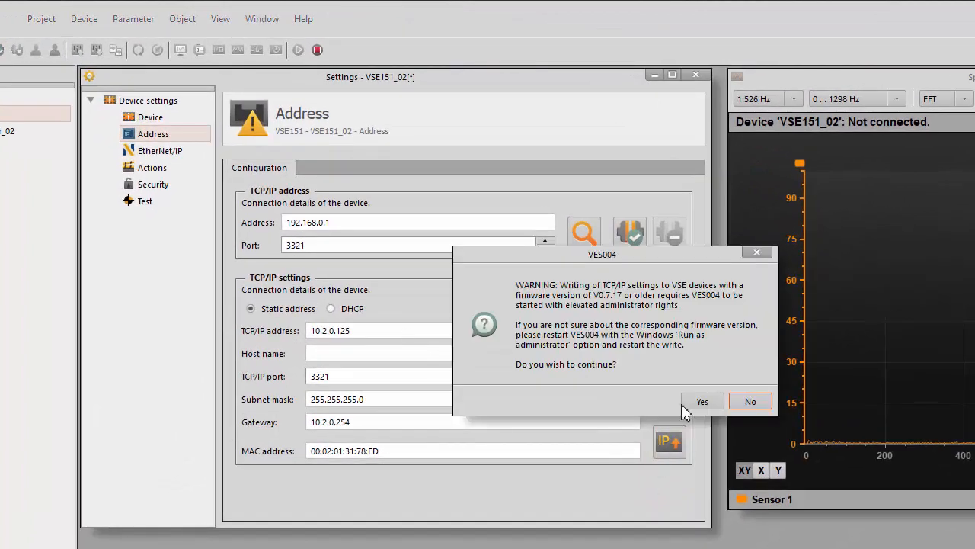
- Confirm the write warning and connect to the device at 10.2.0.125:3321
{"action": "left_click", "coordinate": [702, 401]}
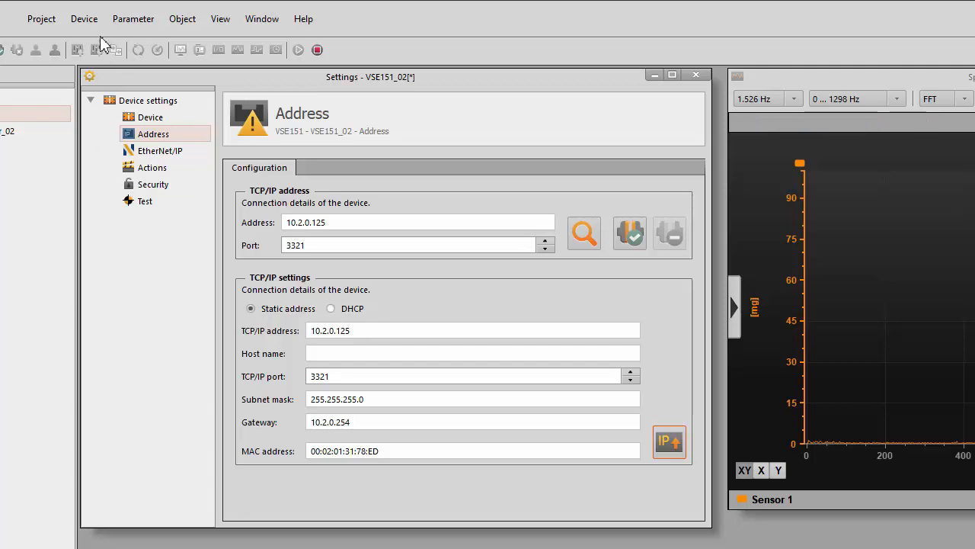
{"action": "left_click", "coordinate": [584, 233]}
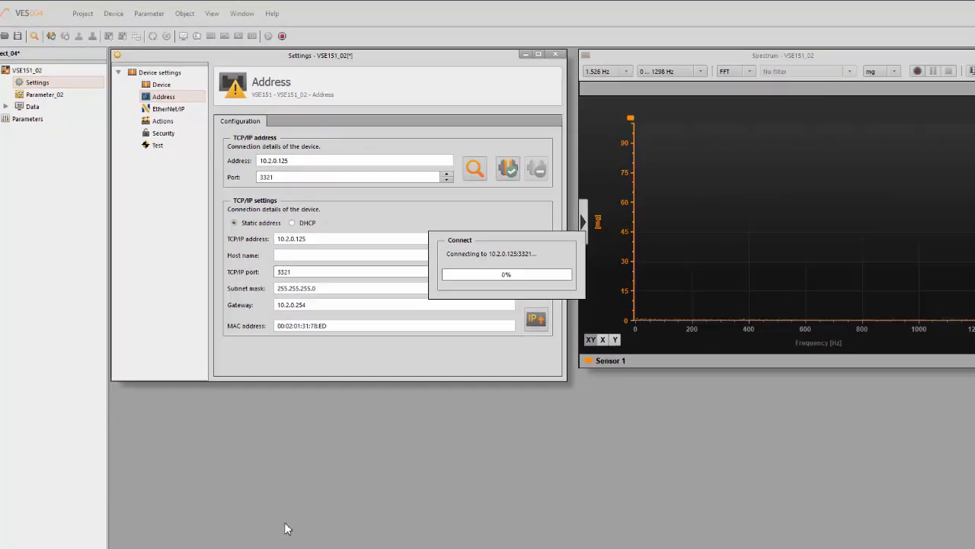